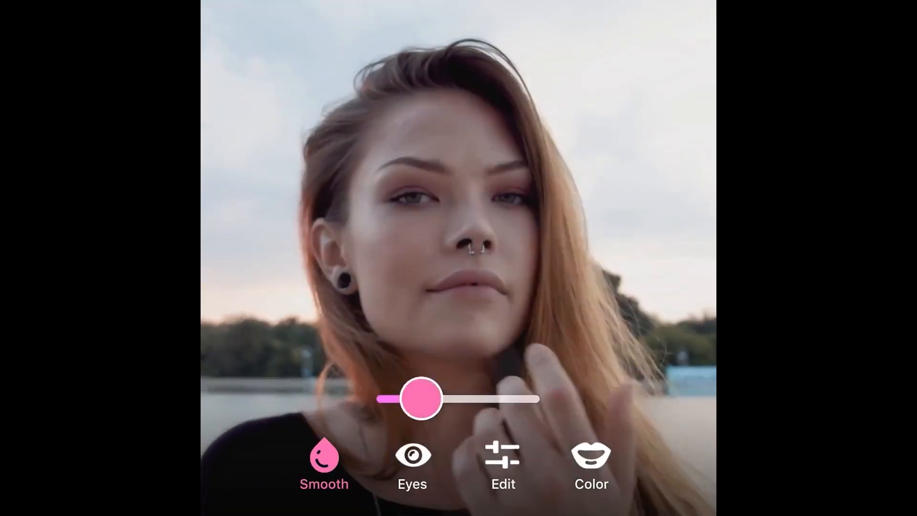
# Bring up the Beauty Box Video overview page with its demo reel.
pyautogui.click(500, 463)
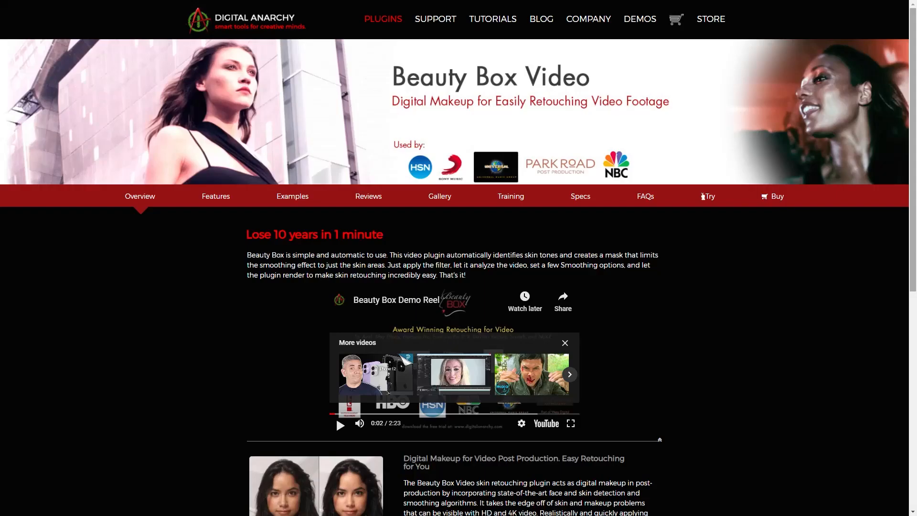
# Review the Beauty Box Video Specs listing supported operating systems and host applications.
pyautogui.scroll(-3)
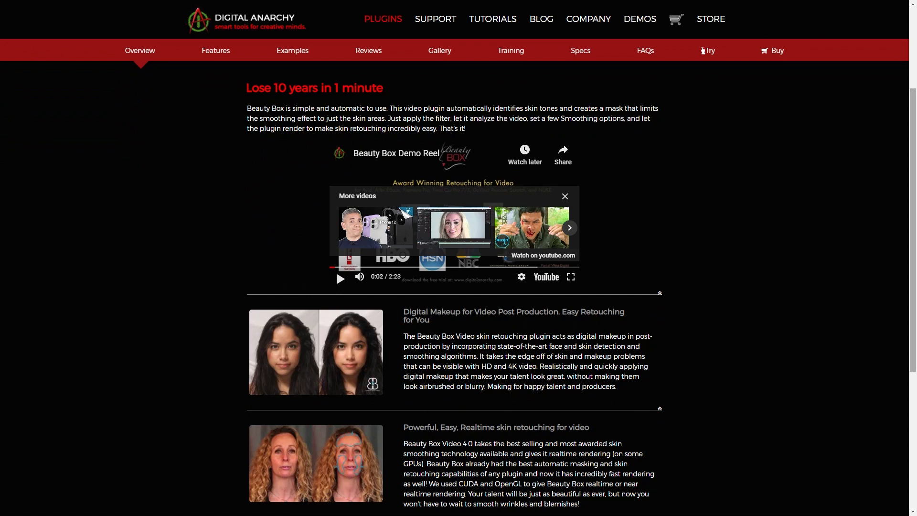
pyautogui.scroll(-3)
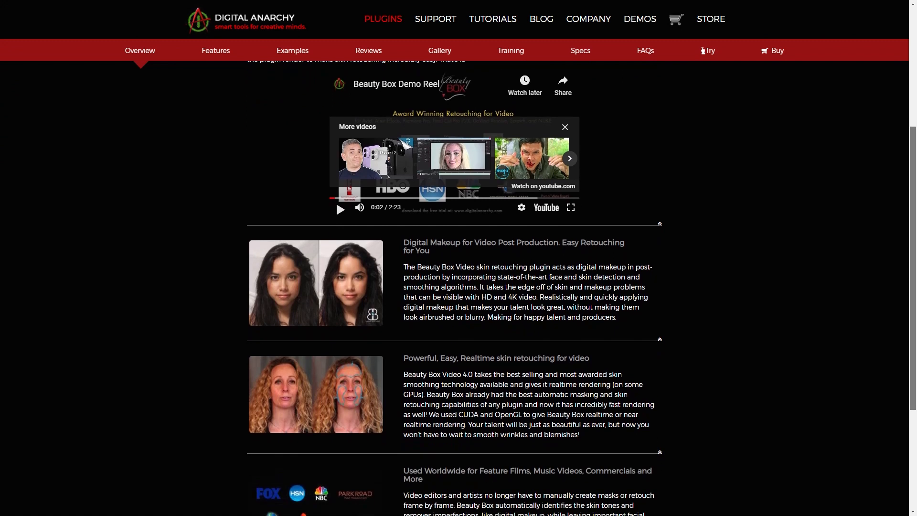
pyautogui.scroll(-3)
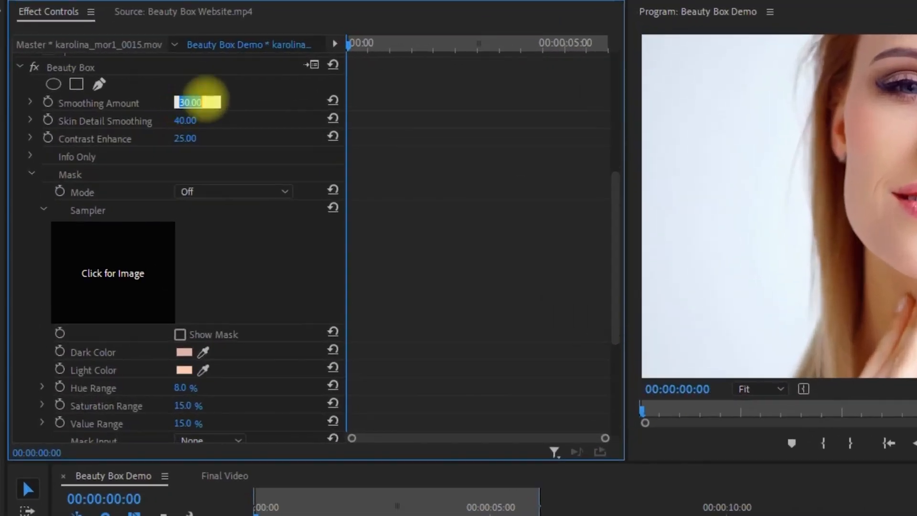
pyautogui.click(189, 139)
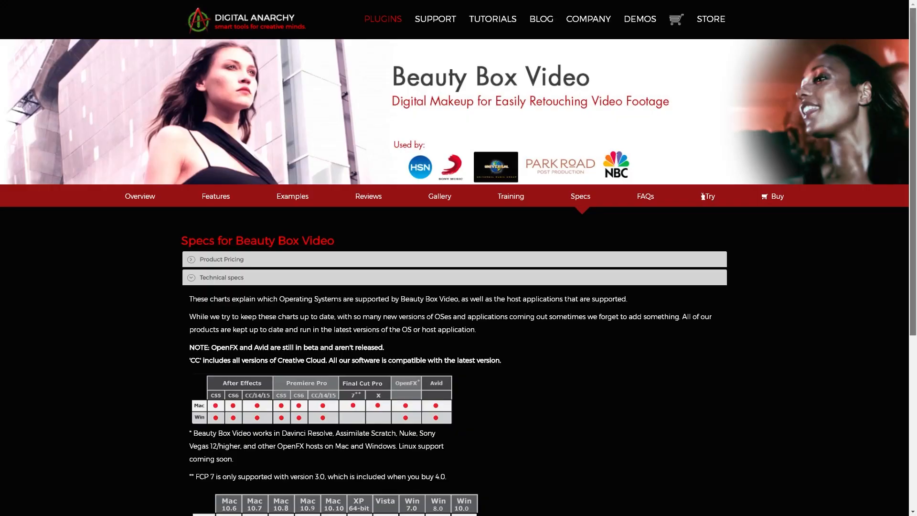
pyautogui.scroll(-3)
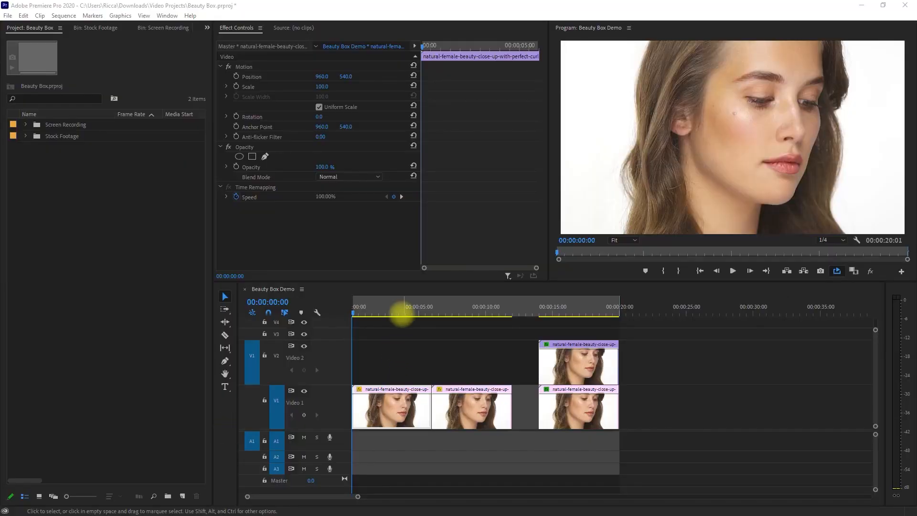
# Render previews for the Beauty Box Demo sequence from In to Out.
pyautogui.click(580, 311)
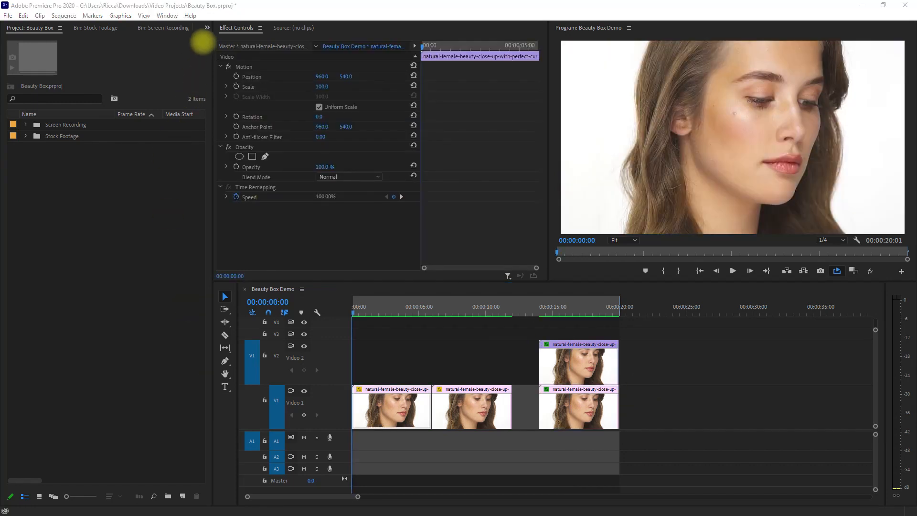
# Search the Effects panel for 'beauty box' to locate the Beauty Box effect.
pyautogui.click(155, 27)
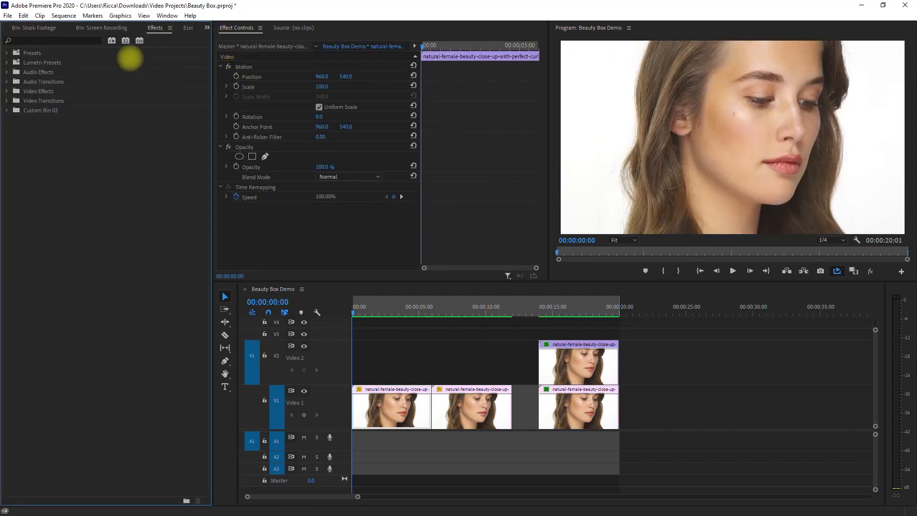
pyautogui.write('beauty')
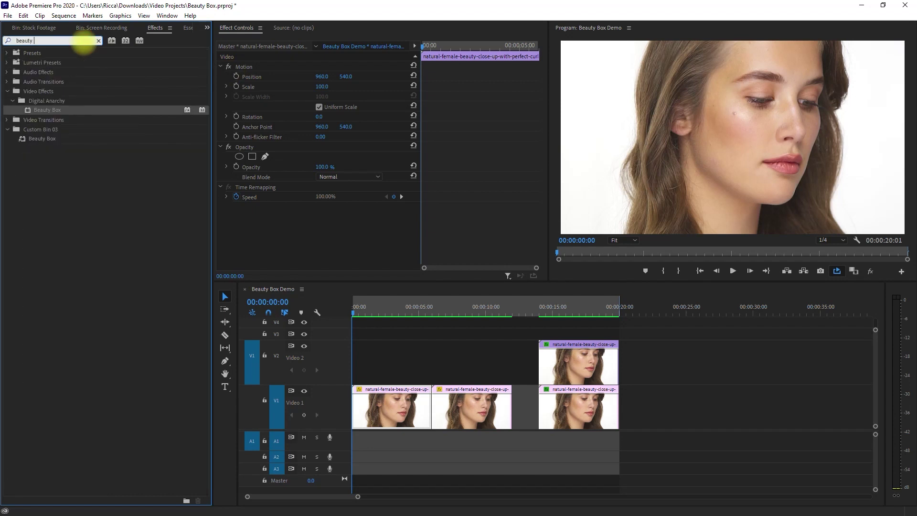
pyautogui.write('box')
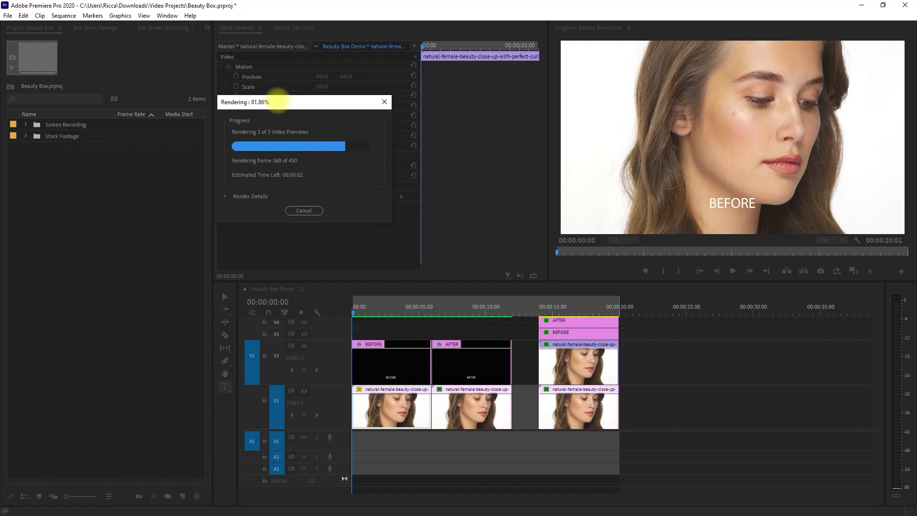
# Crop and reposition the upper clip for a BEFORE/AFTER split-screen of the face.
pyautogui.click(386, 313)
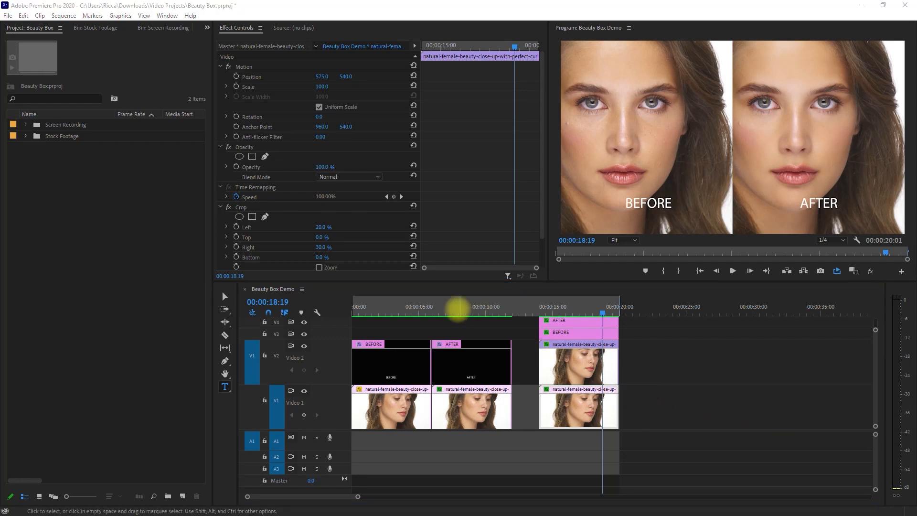
# On the AFTER clip, preview the Beauty Box skin mask and re-sample its dark and light skin colours.
pyautogui.click(437, 312)
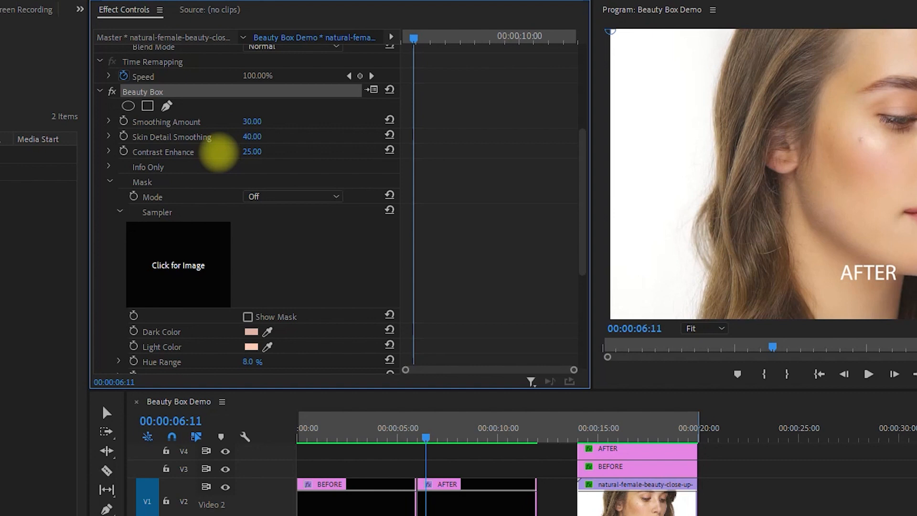
pyautogui.moveTo(265, 259)
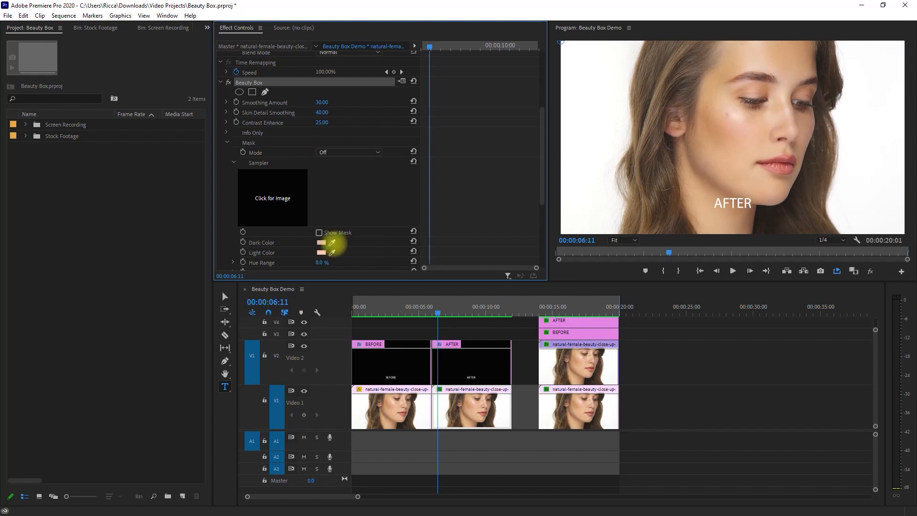
pyautogui.click(319, 232)
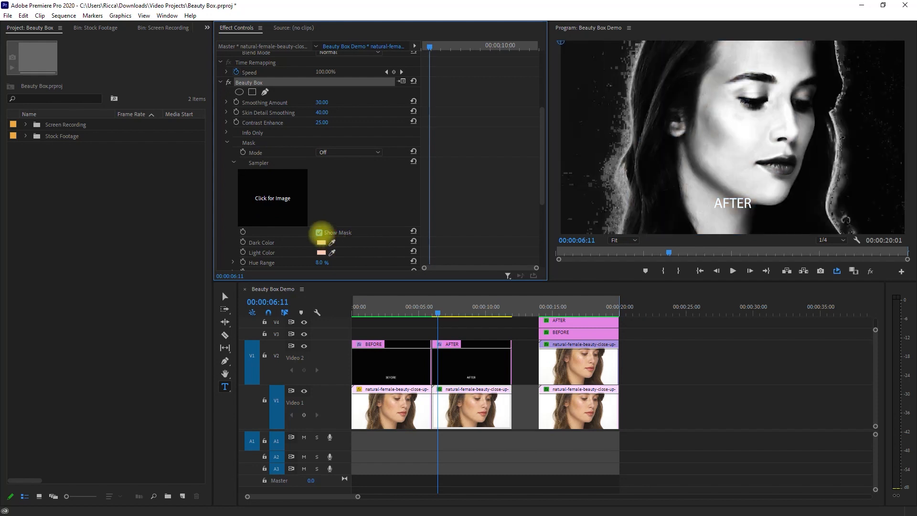
pyautogui.click(319, 232)
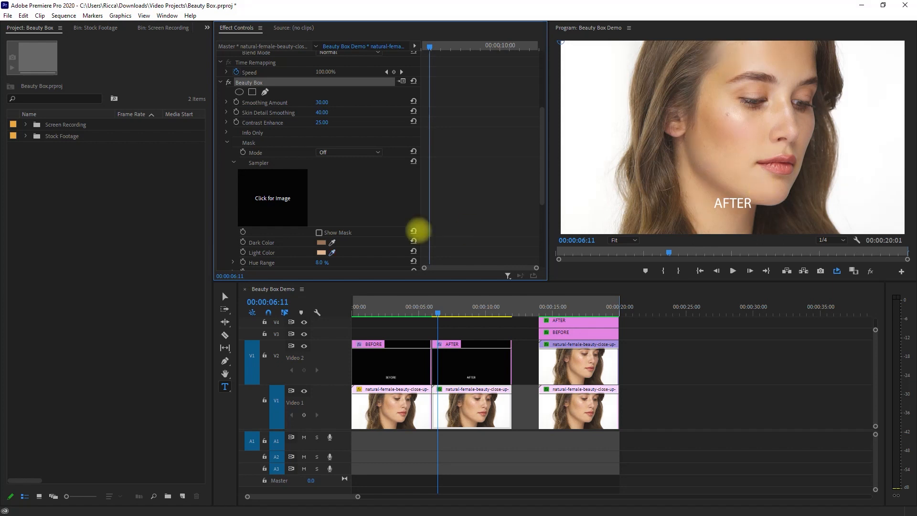
pyautogui.click(319, 232)
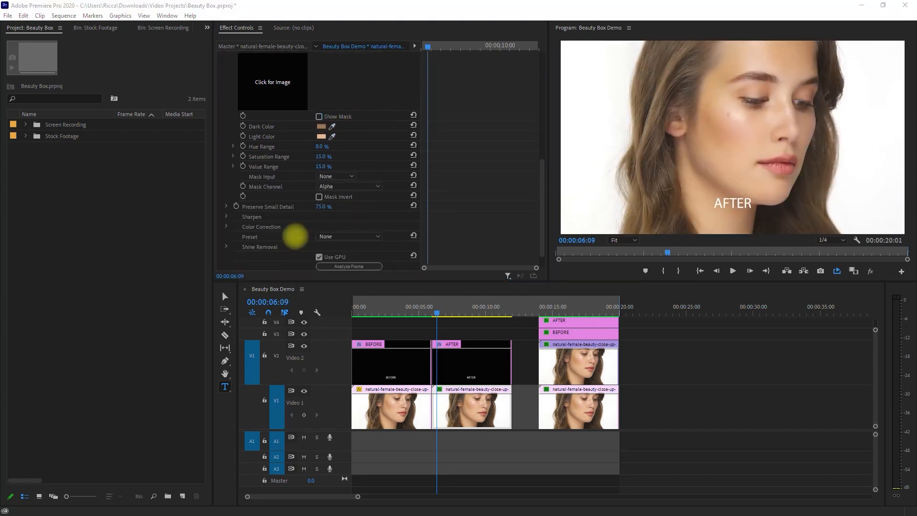
# Preview the Blue Love, Glamour, Illuminate and Midnight colour correction presets on the AFTER portrait.
pyautogui.click(348, 236)
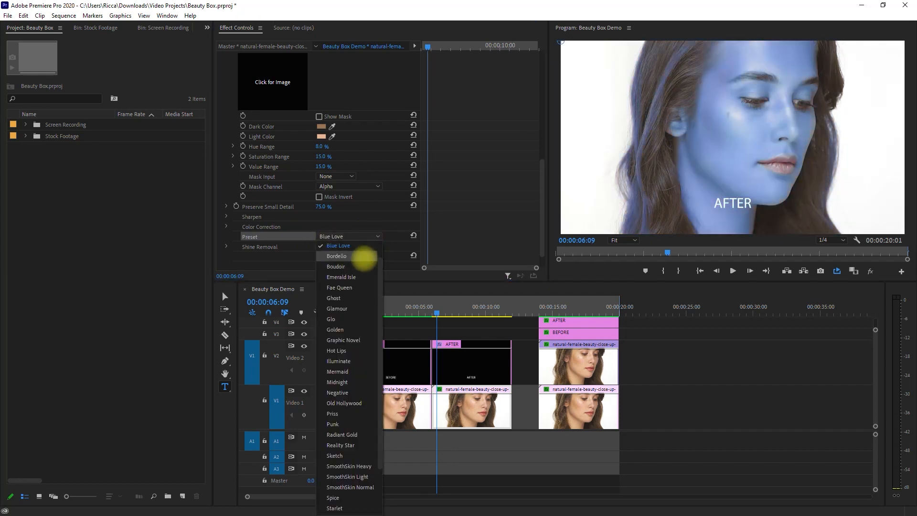
pyautogui.click(336, 309)
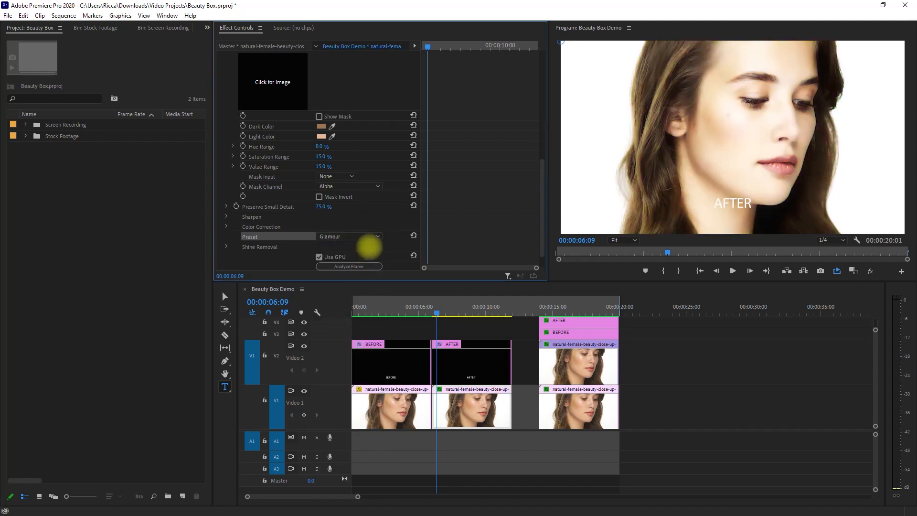
pyautogui.click(350, 236)
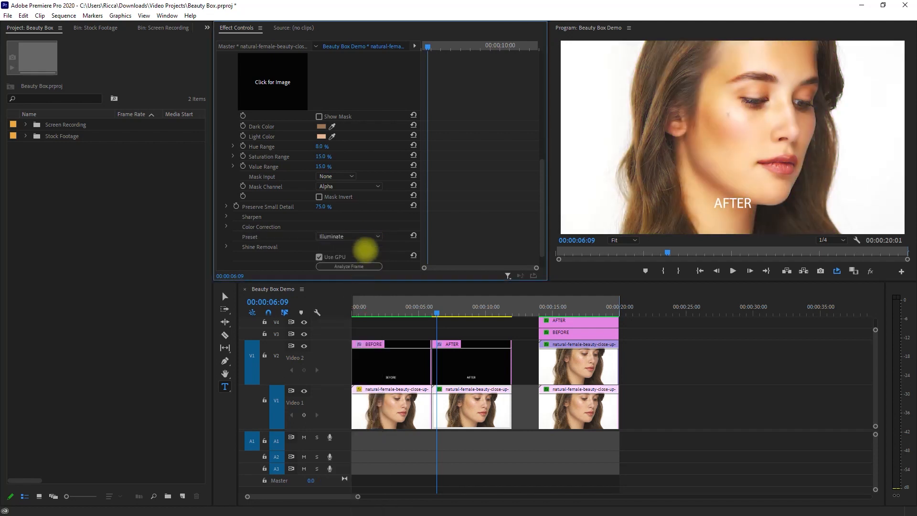
pyautogui.click(377, 237)
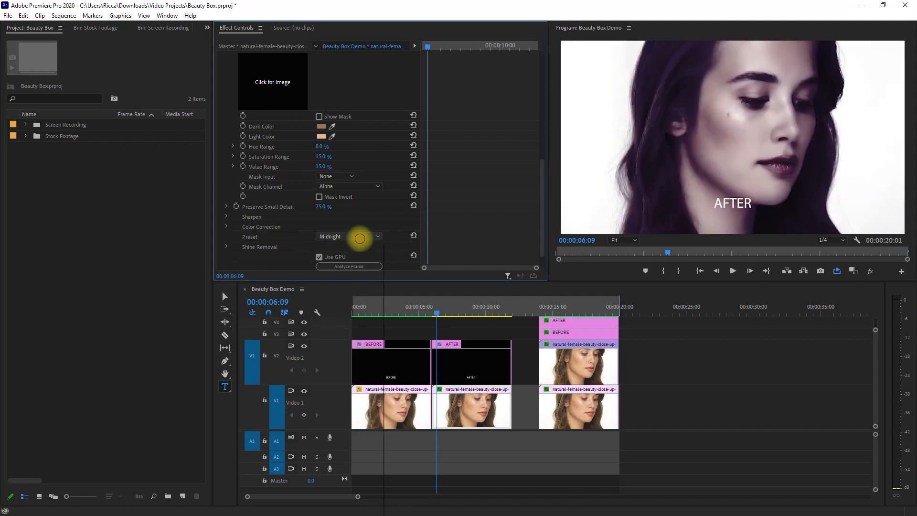
pyautogui.click(376, 237)
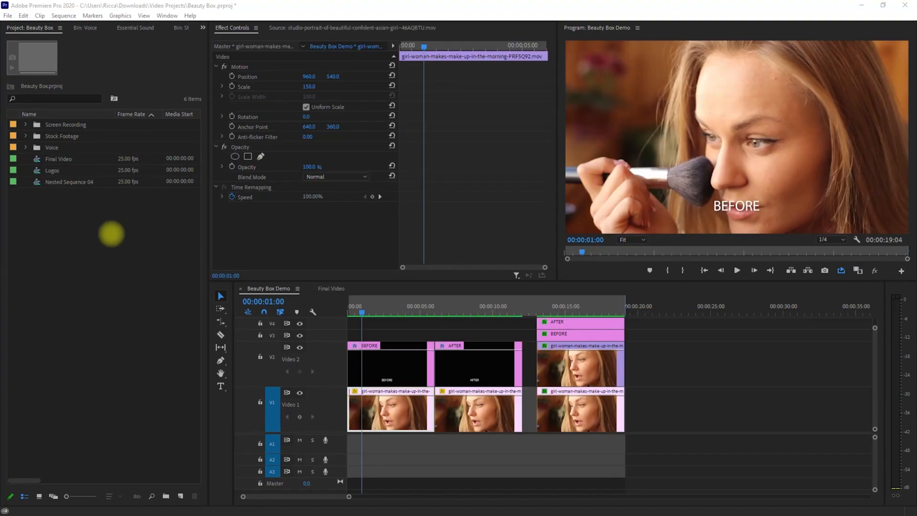
pyautogui.moveTo(180, 44)
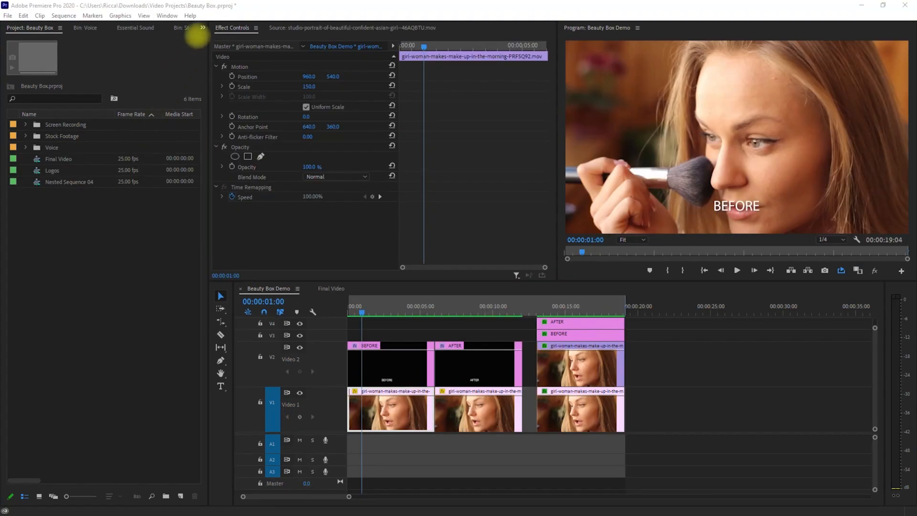
# Apply Beauty Box to the AFTER makeup-brush clip and scrub through the footage.
pyautogui.click(151, 28)
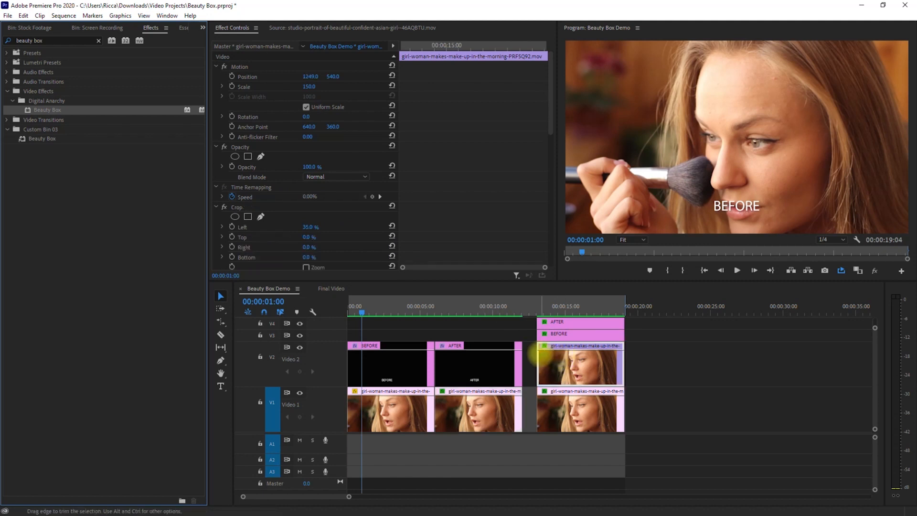
pyautogui.click(391, 311)
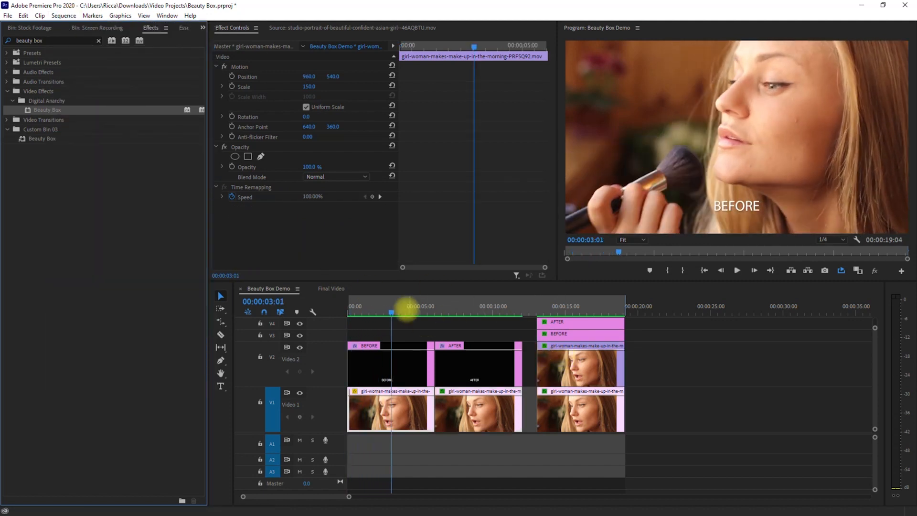
pyautogui.moveTo(407, 309); pyautogui.dragTo(378, 309)
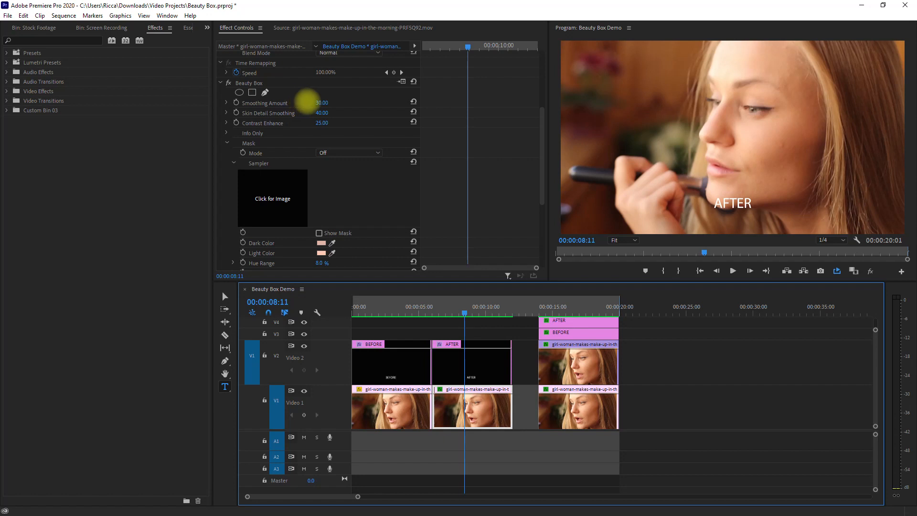
# Adjust the Smoothing Amount and check the skin mask in black-and-white preview.
pyautogui.click(323, 102)
pyautogui.write('40')
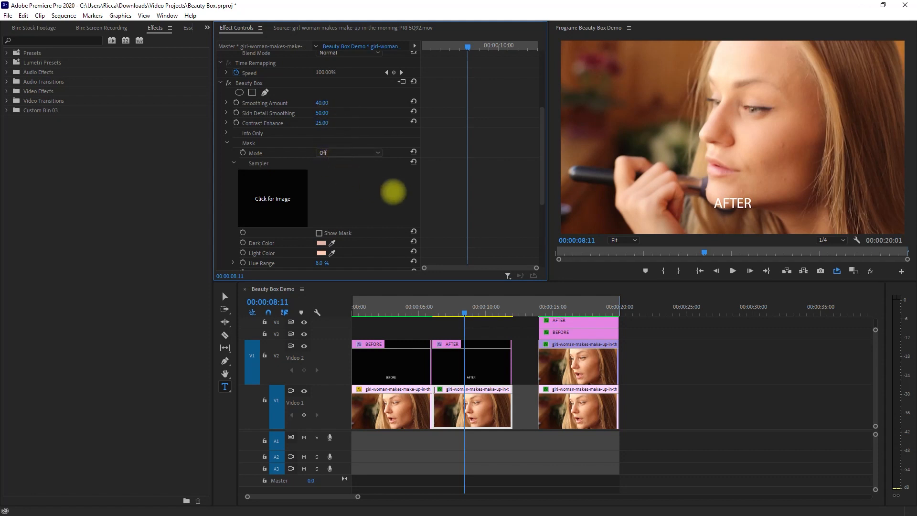
pyautogui.scroll(-3)
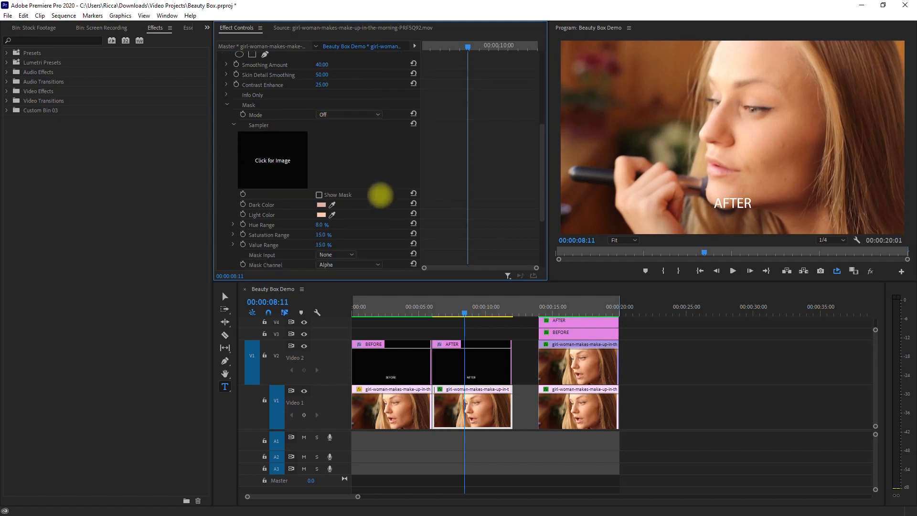
pyautogui.scroll(-3)
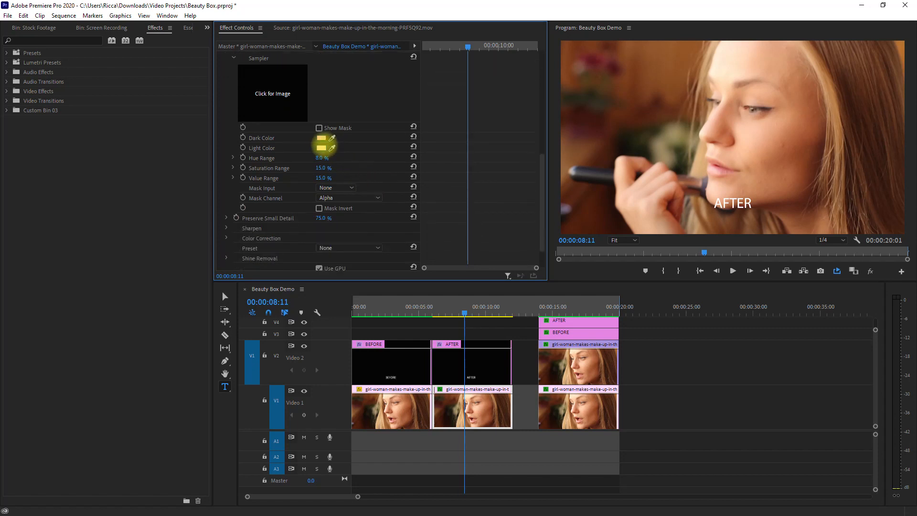
pyautogui.click(320, 128)
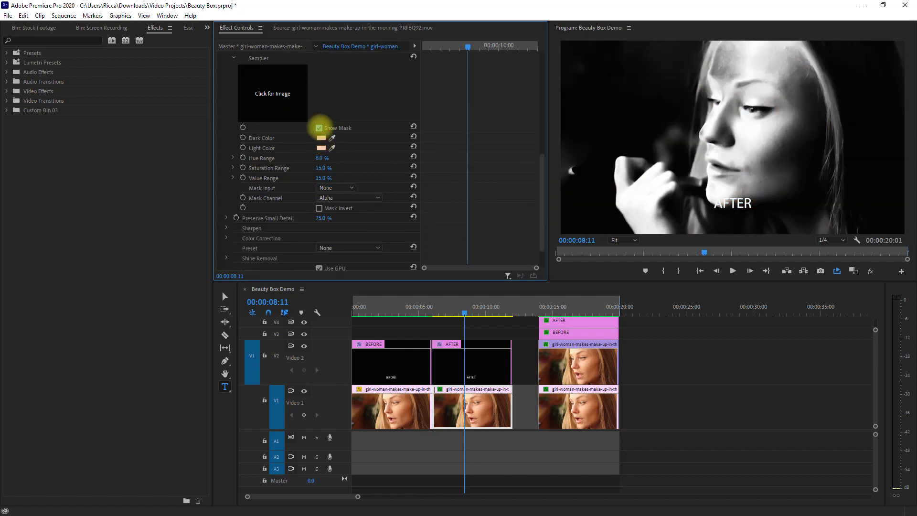
pyautogui.click(319, 128)
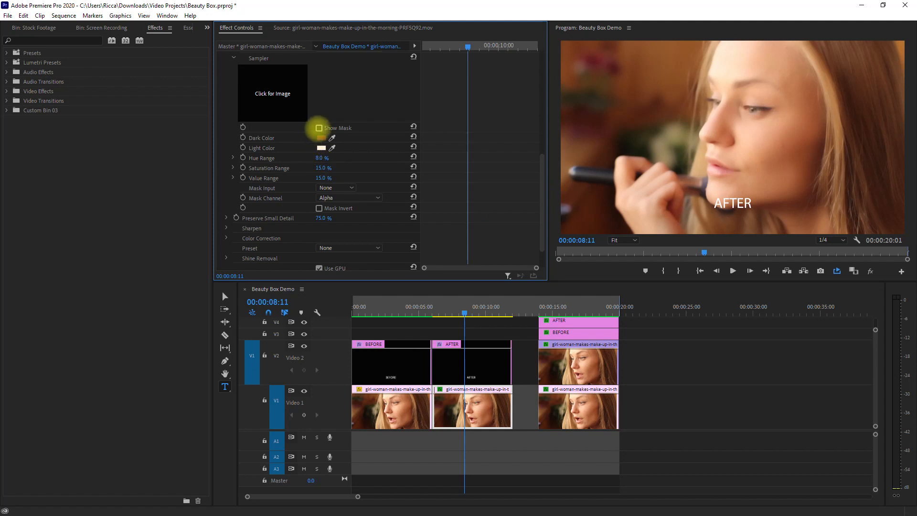
pyautogui.click(318, 128)
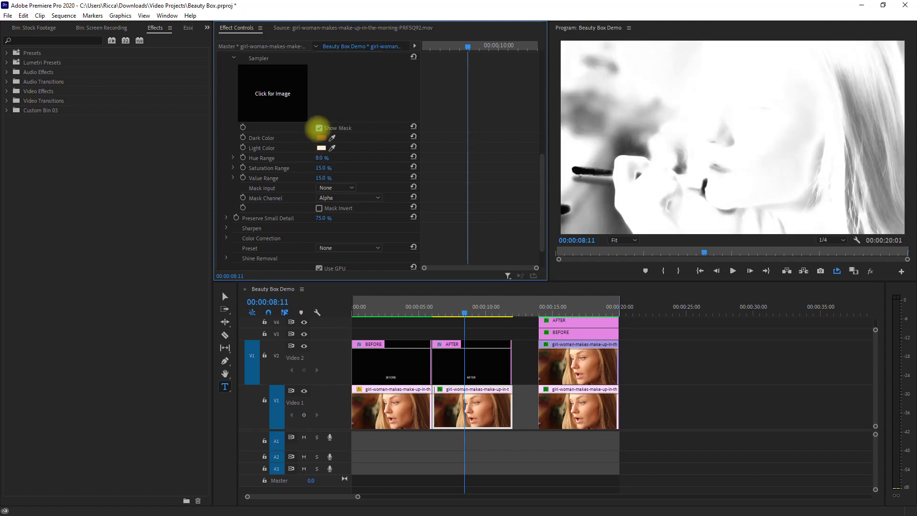
pyautogui.click(319, 128)
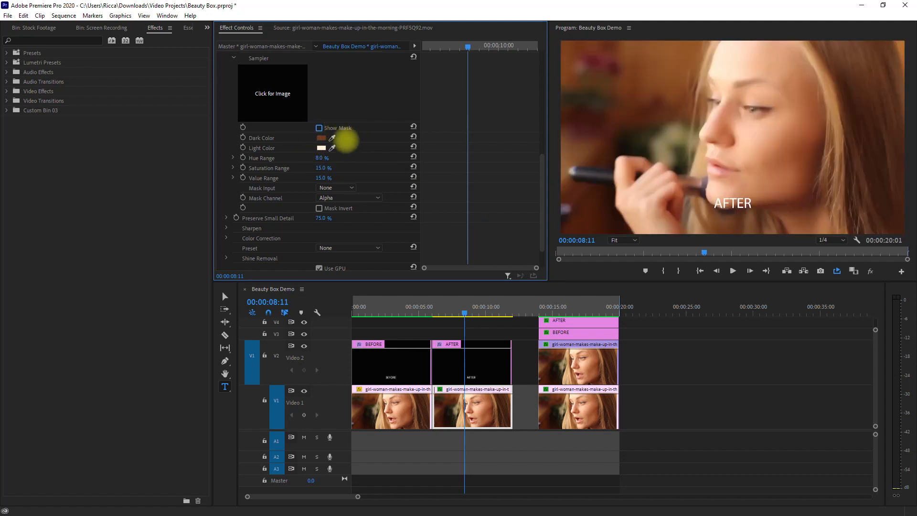
# Sample a skin colour from the woman's face and verify the updated mask.
pyautogui.click(333, 147)
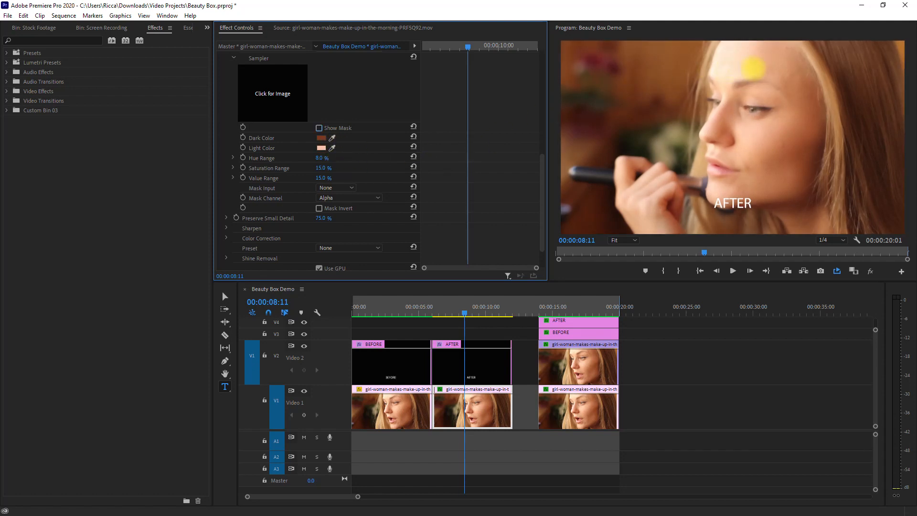
pyautogui.click(319, 128)
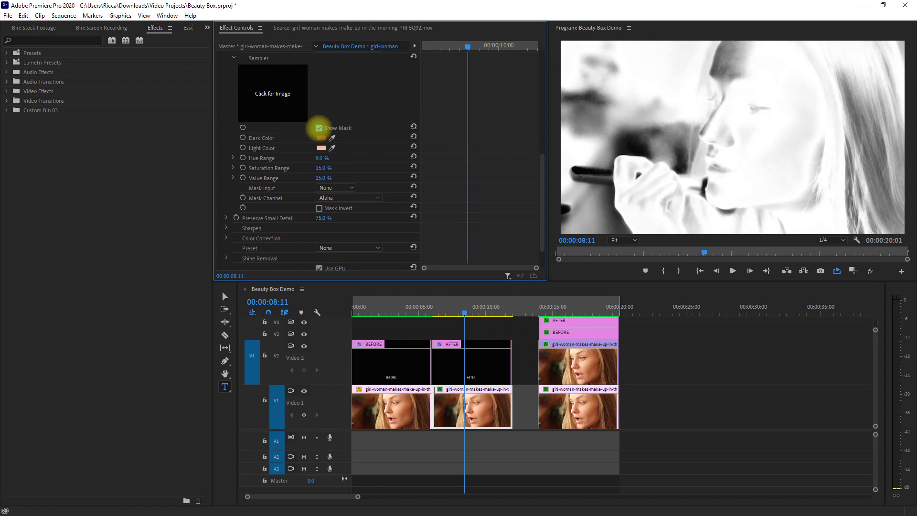
pyautogui.click(318, 128)
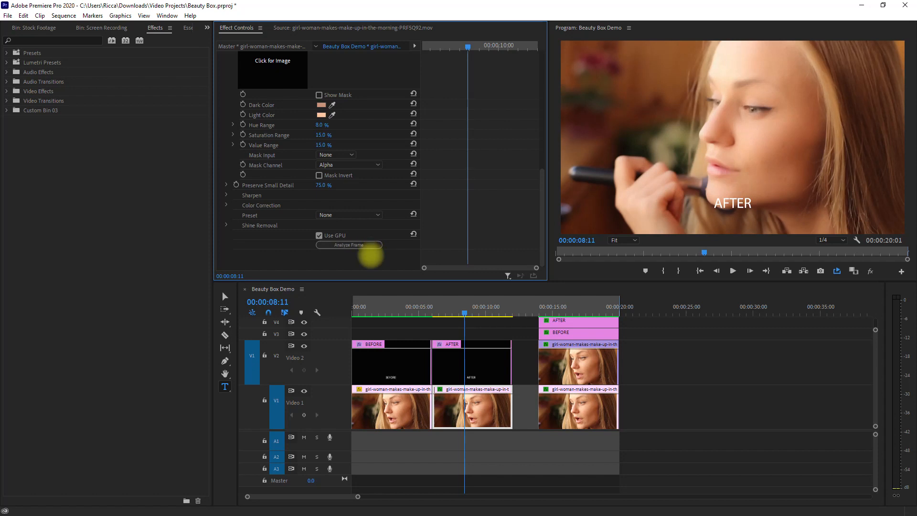
# Render the sequence In to Out for real-time playback of the retouched clip.
pyautogui.click(61, 15)
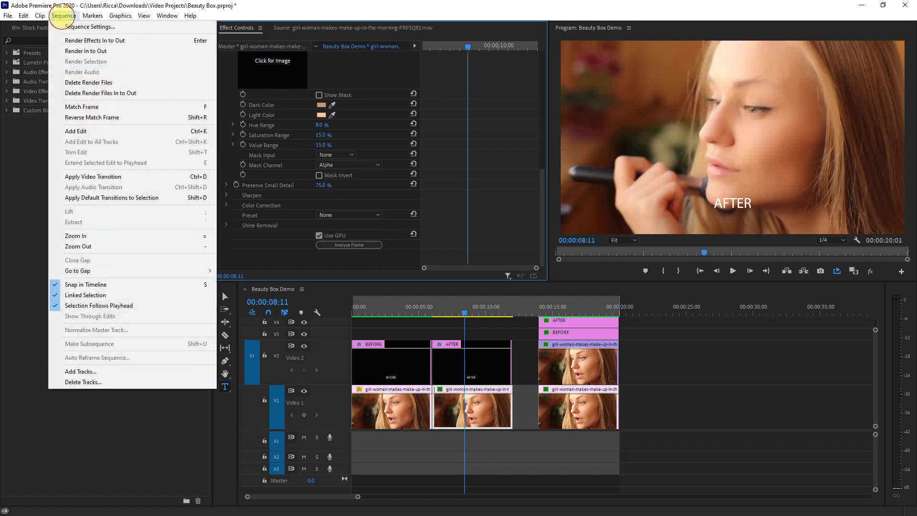
pyautogui.click(95, 40)
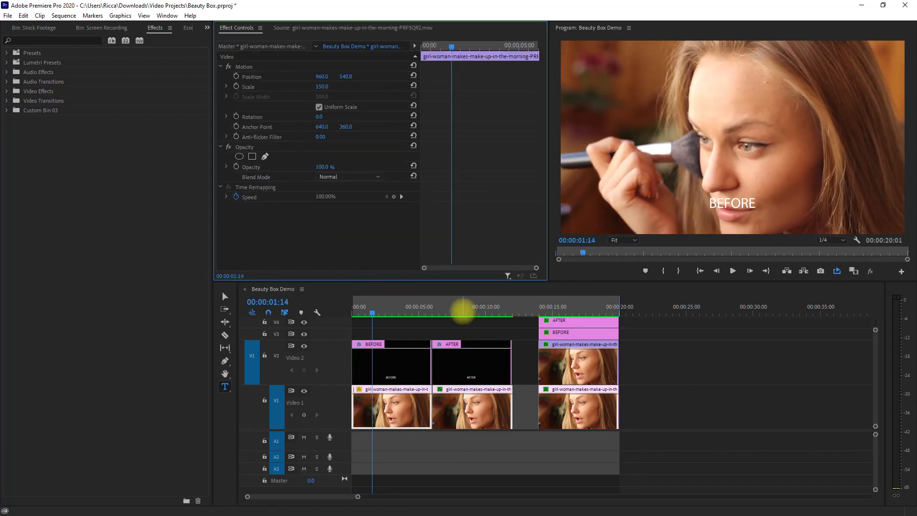
# Copy the Beauty Box effect and paste its attributes onto the right-hand AFTER clip.
pyautogui.rightClick(470, 410)
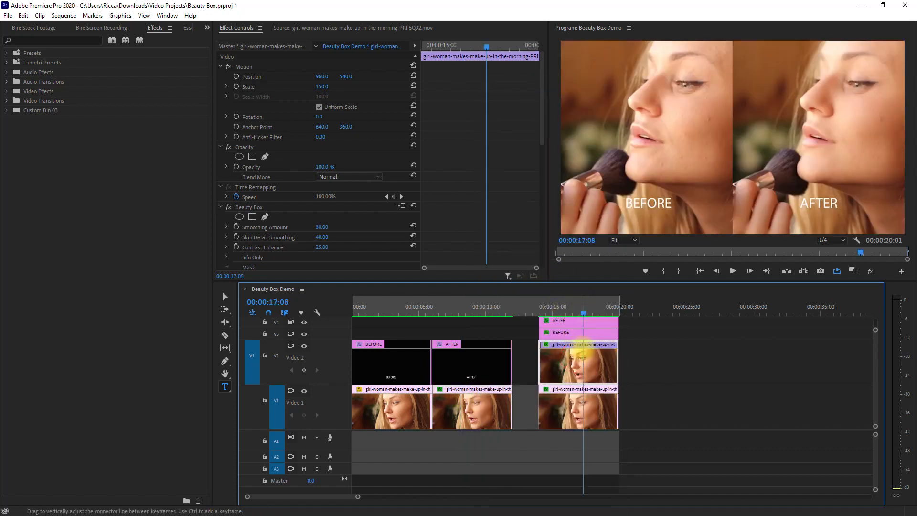
pyautogui.rightClick(248, 206)
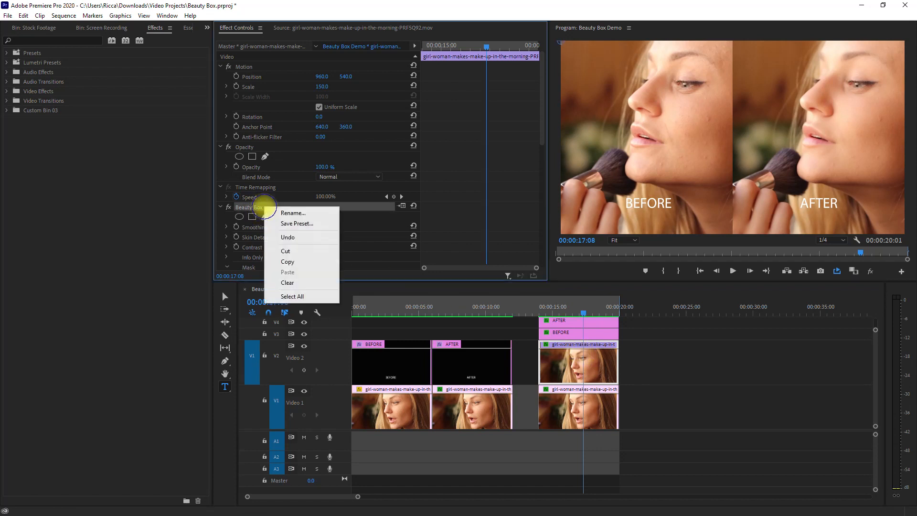
pyautogui.click(287, 282)
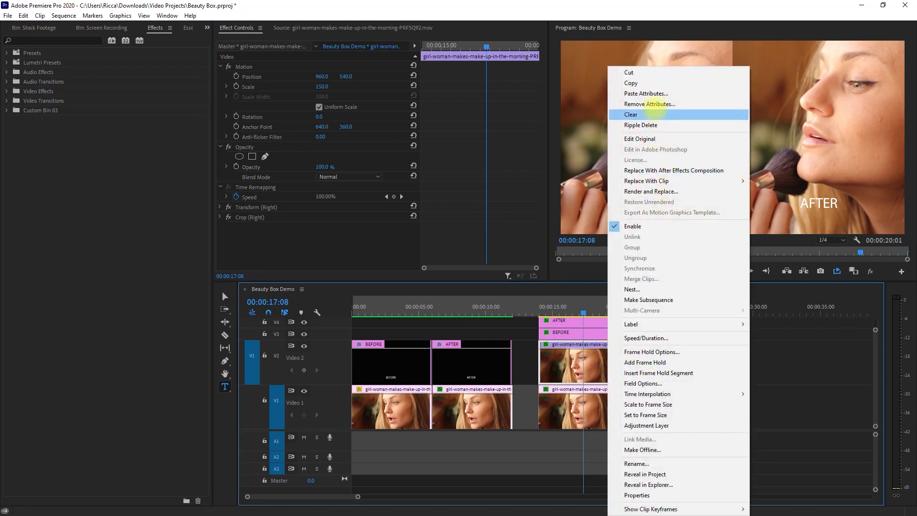
pyautogui.click(646, 94)
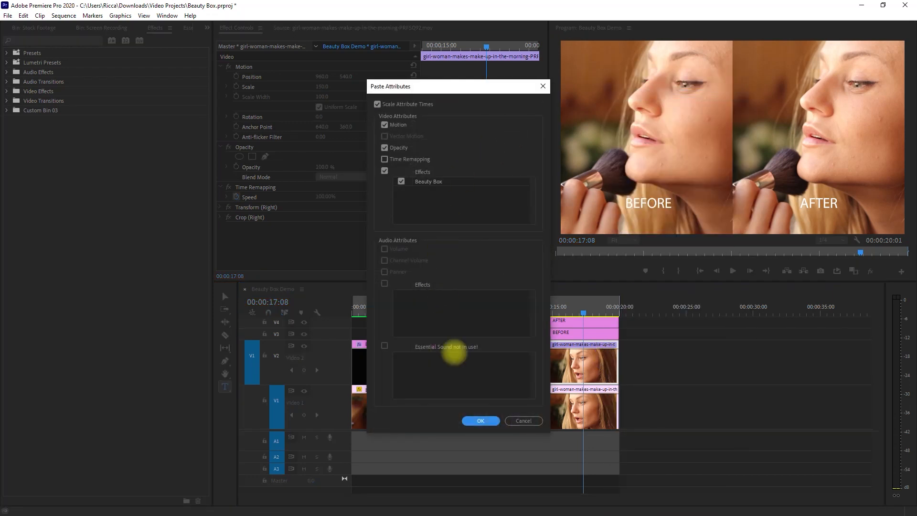
pyautogui.click(480, 420)
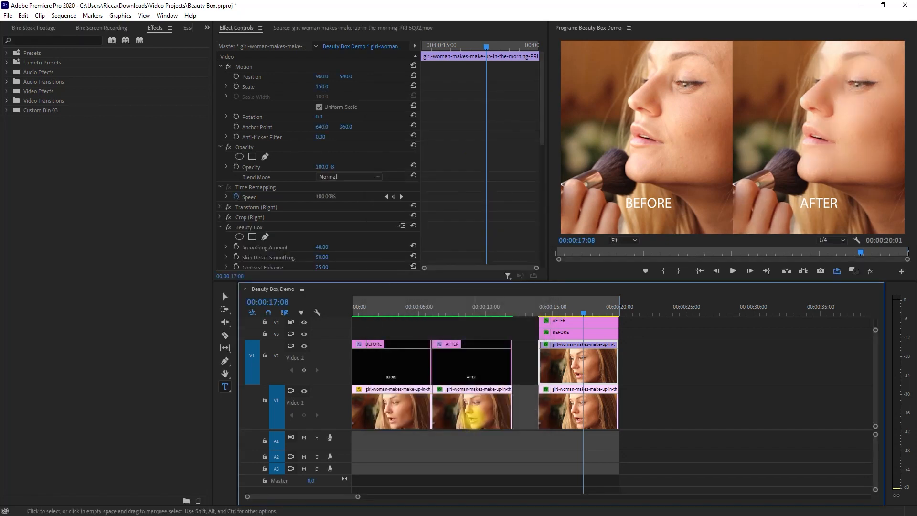
# Render In to Out and play the before/after and side-by-side makeup-brush comparison.
pyautogui.click(63, 16)
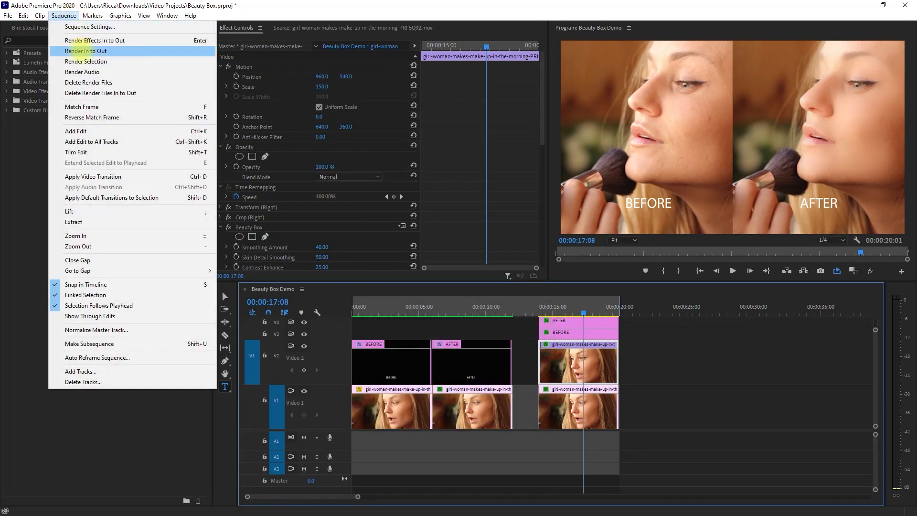
pyautogui.click(88, 51)
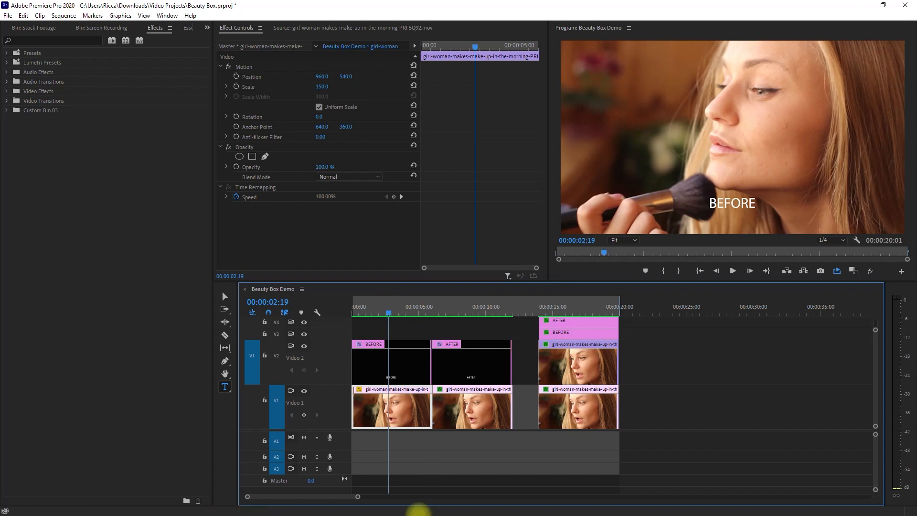
pyautogui.click(732, 271)
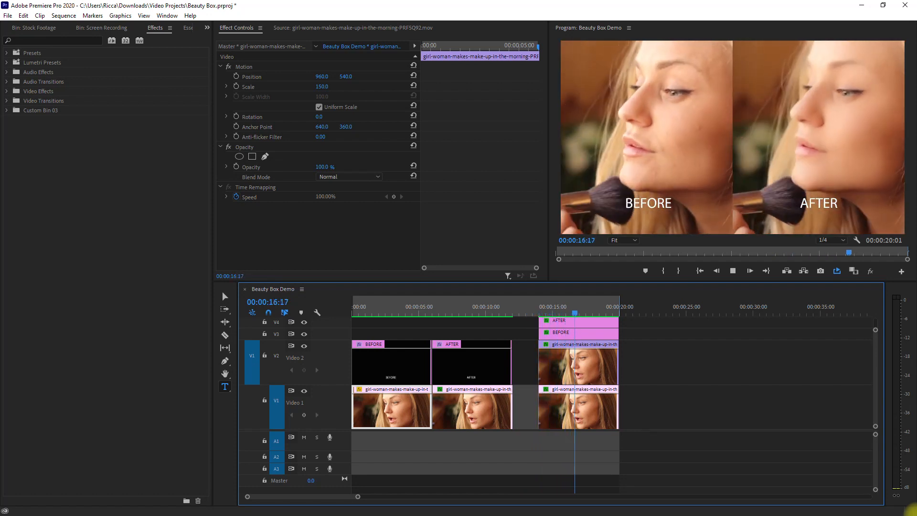
pyautogui.click(601, 312)
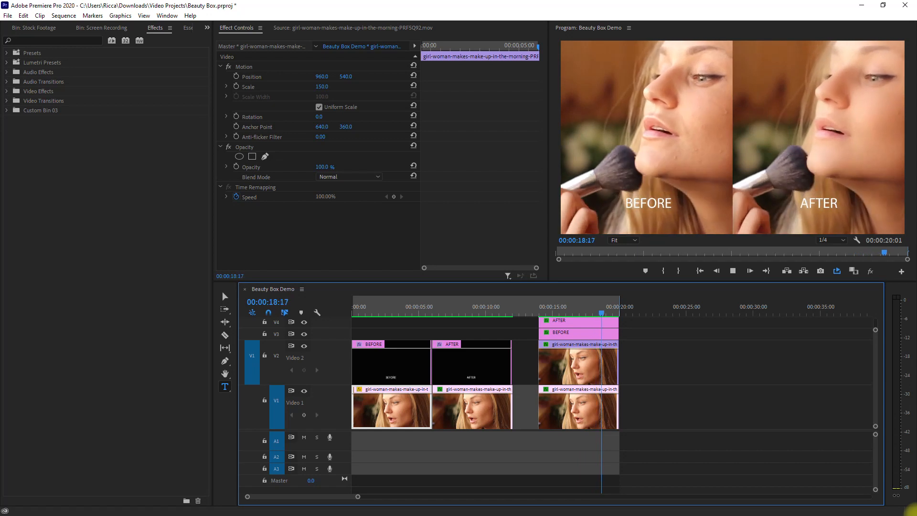
pyautogui.click(31, 27)
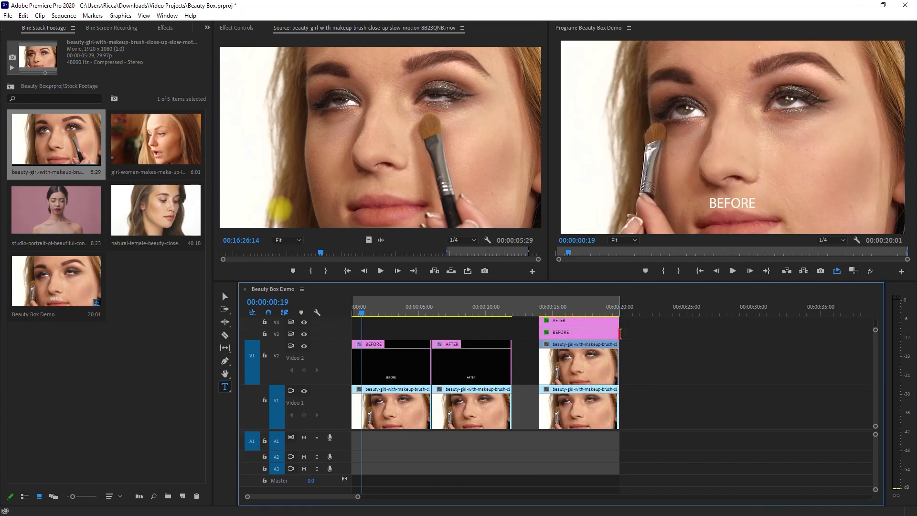
# Apply Beauty Box to the makeup-brush close-up and render the sequence In to Out.
pyautogui.click(164, 27)
pyautogui.write('beauty box')
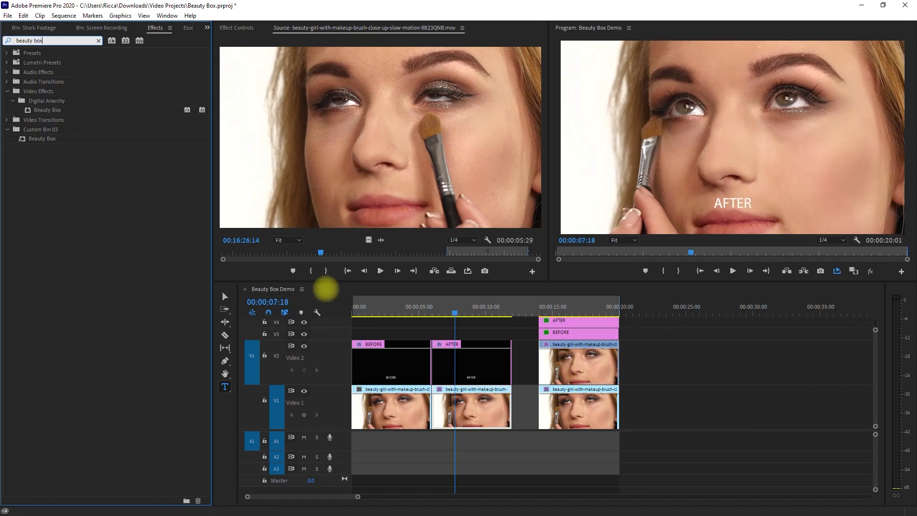
pyautogui.click(63, 16)
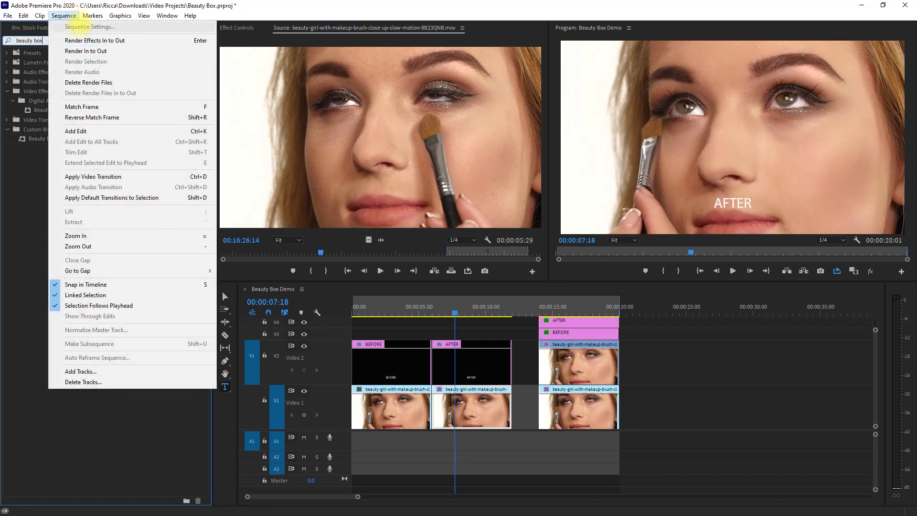
pyautogui.click(85, 51)
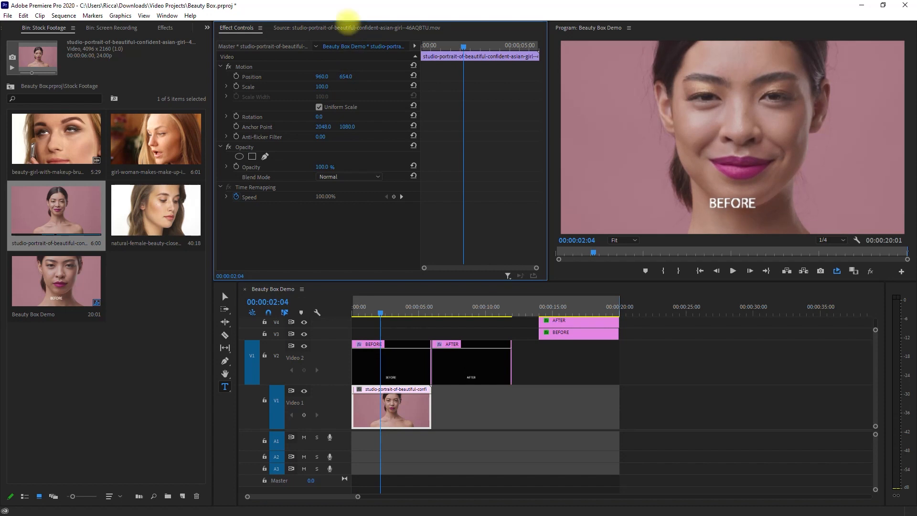
# Place the pink-background studio portrait clip from Stock Footage onto Video 1.
pyautogui.moveTo(56, 213); pyautogui.dragTo(471, 407)
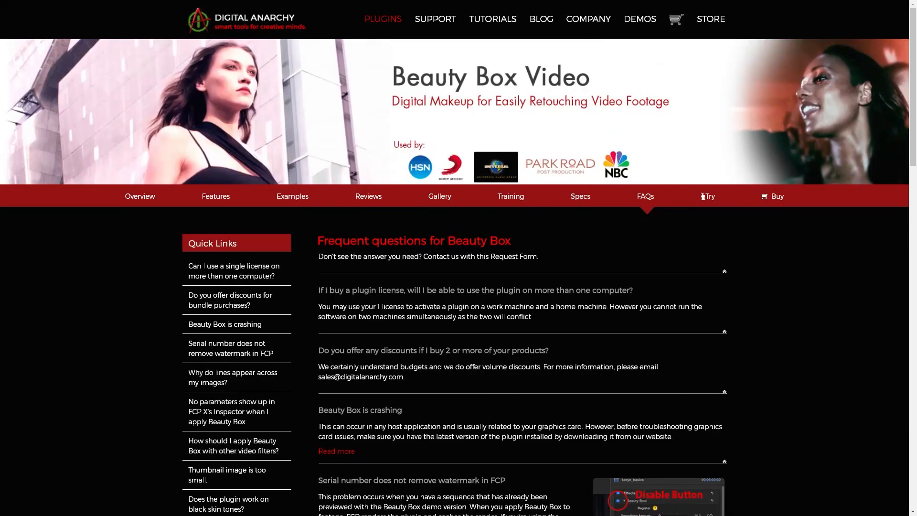
# Show the Beauty Box Video FAQ page, then Imagenomic's Video Suite page with Portraiture Video.
pyautogui.click(640, 18)
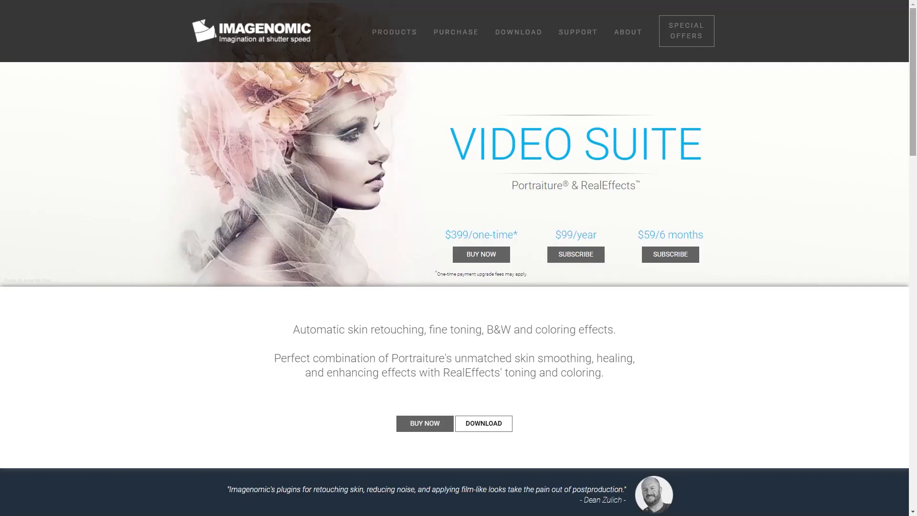
pyautogui.scroll(-3)
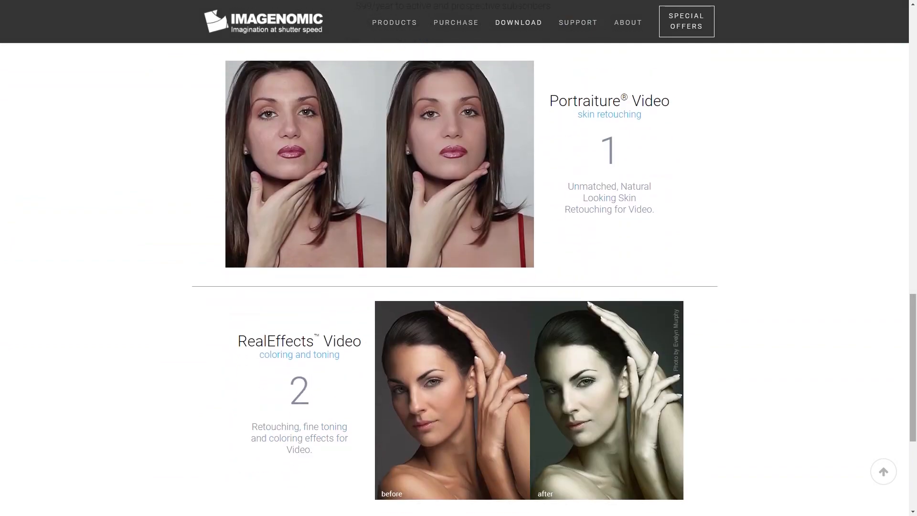